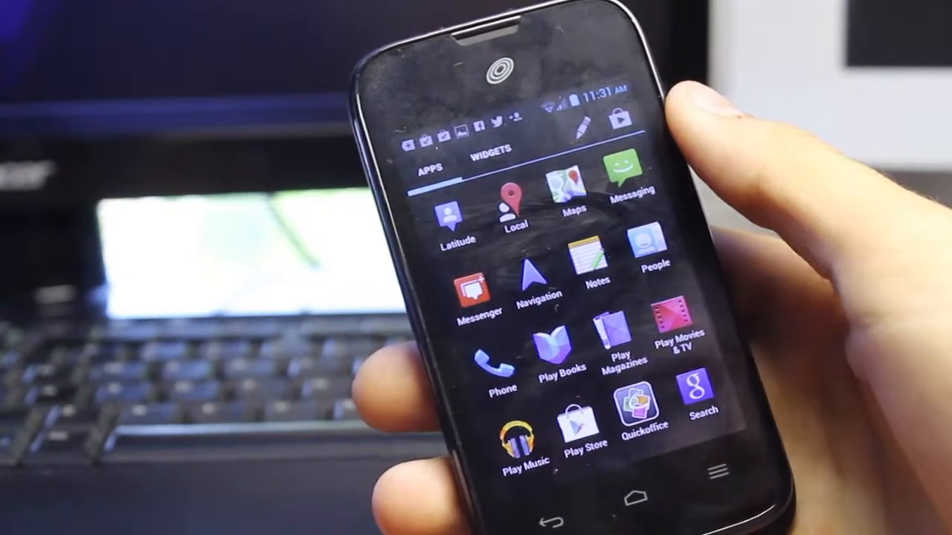
Step: Enter Settings from the app drawer and navigate into the Language & input section
left_click(598, 261)
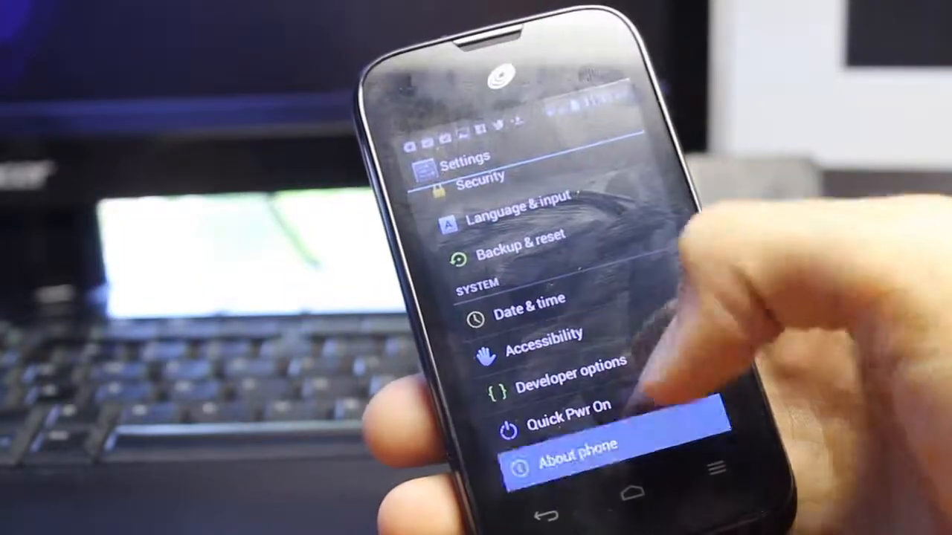
left_click(580, 443)
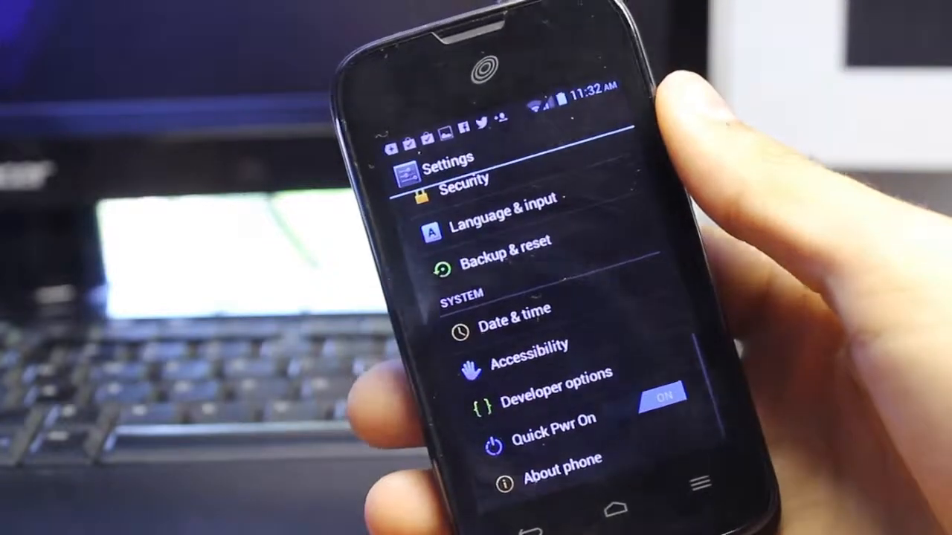
scroll("down", 3)
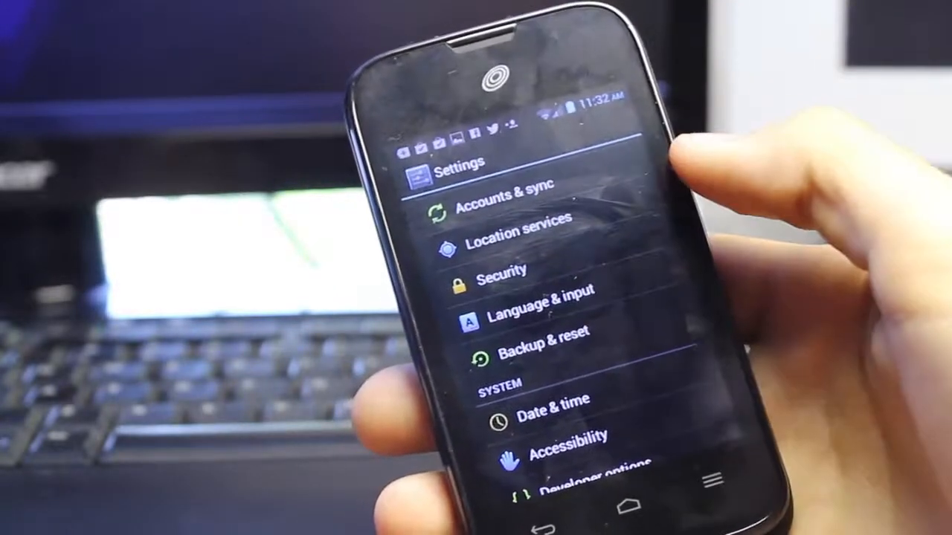
left_click(524, 291)
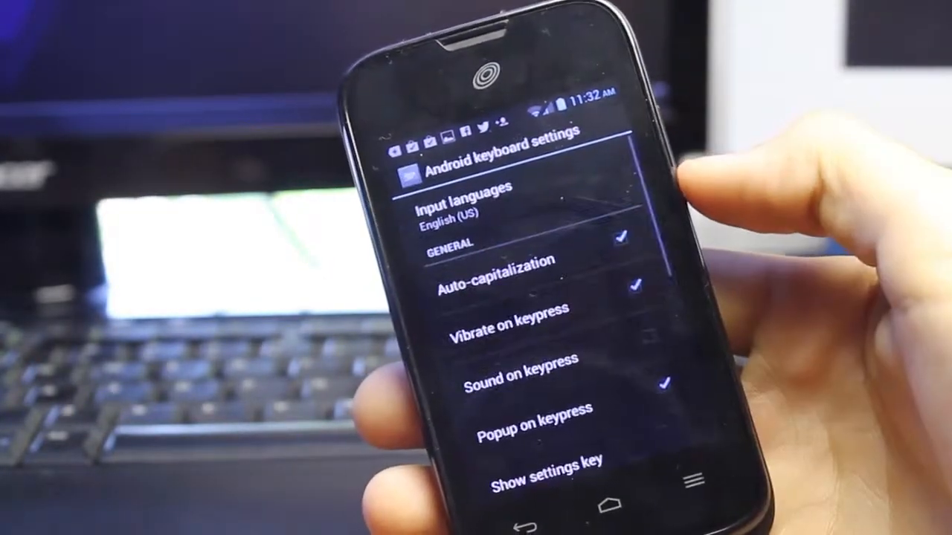
Step: Scroll through the keyboard settings past Vibrate on keypress, then bring up the app drawer
scroll("down", 3)
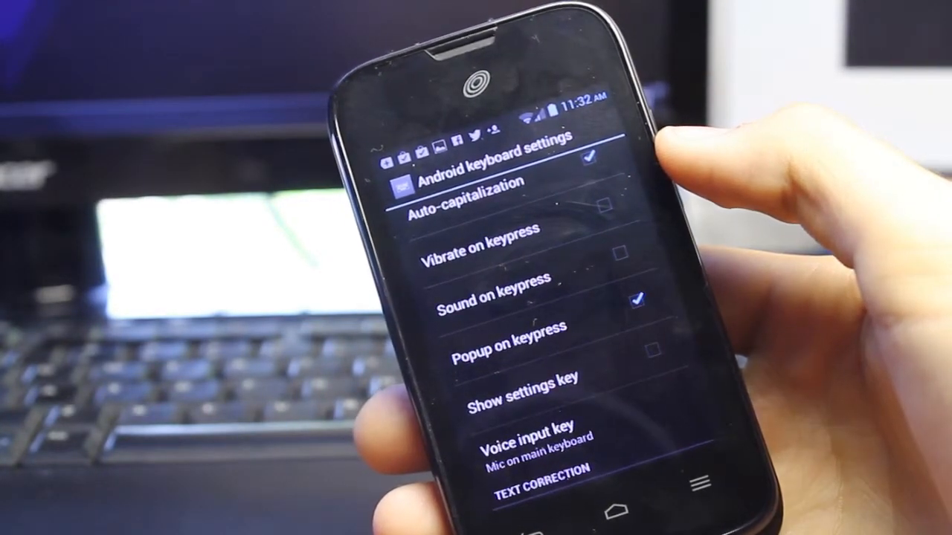
scroll("down", 3)
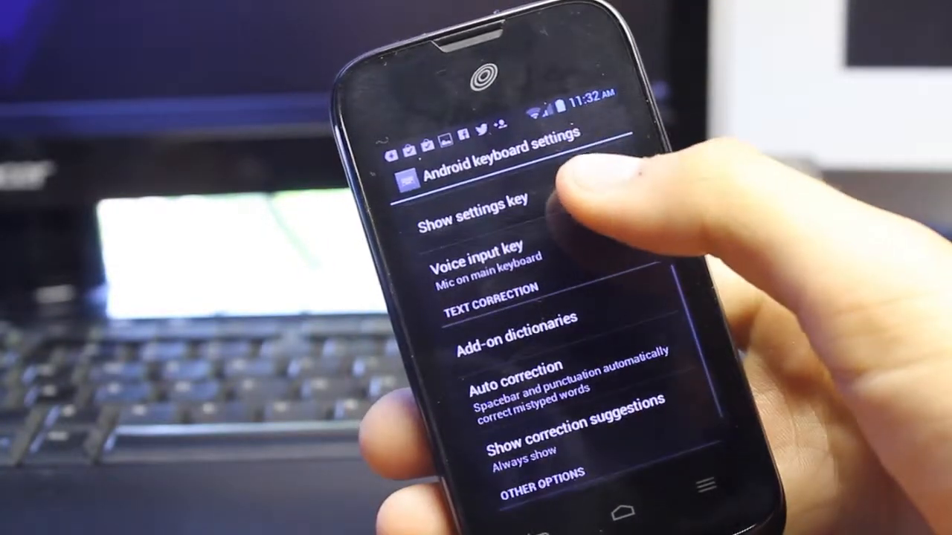
scroll("down", 3)
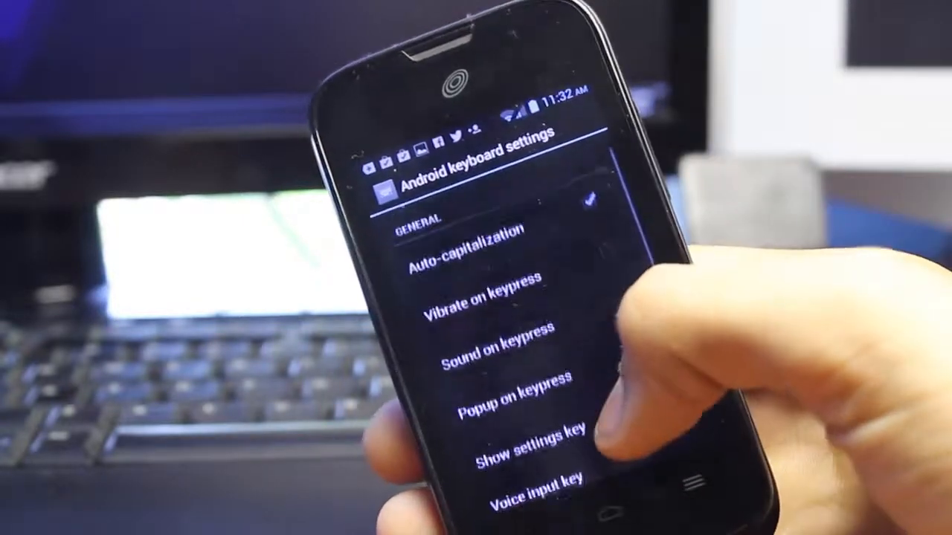
scroll("down", 3)
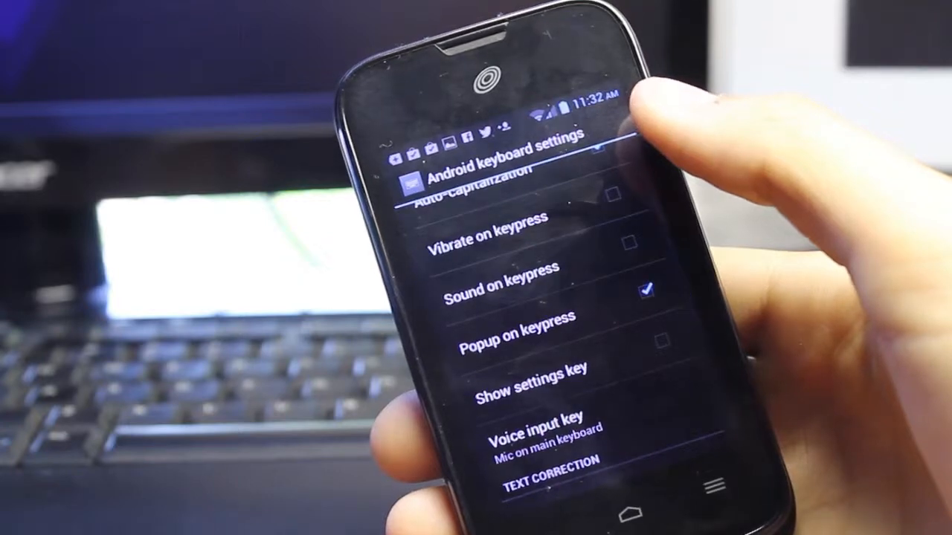
scroll("down", 3)
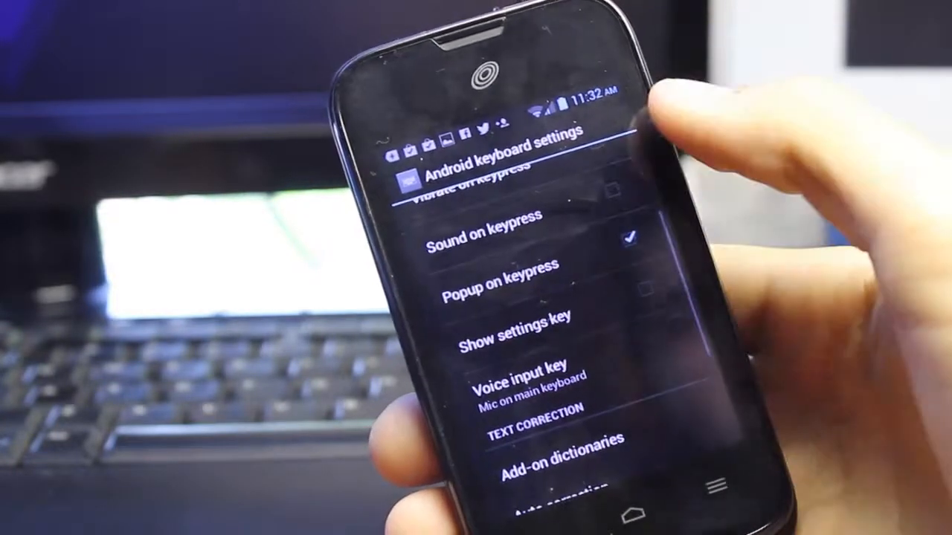
scroll("down", 3)
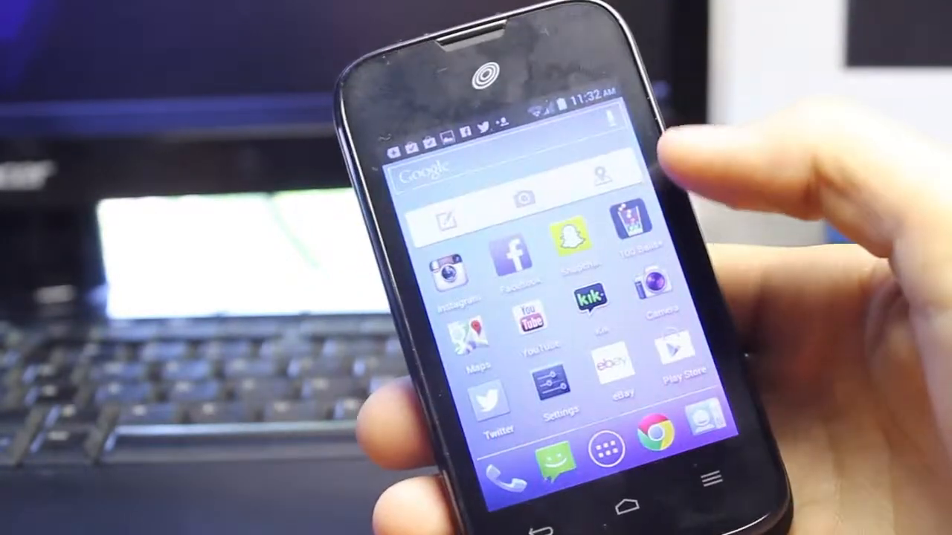
left_click(608, 446)
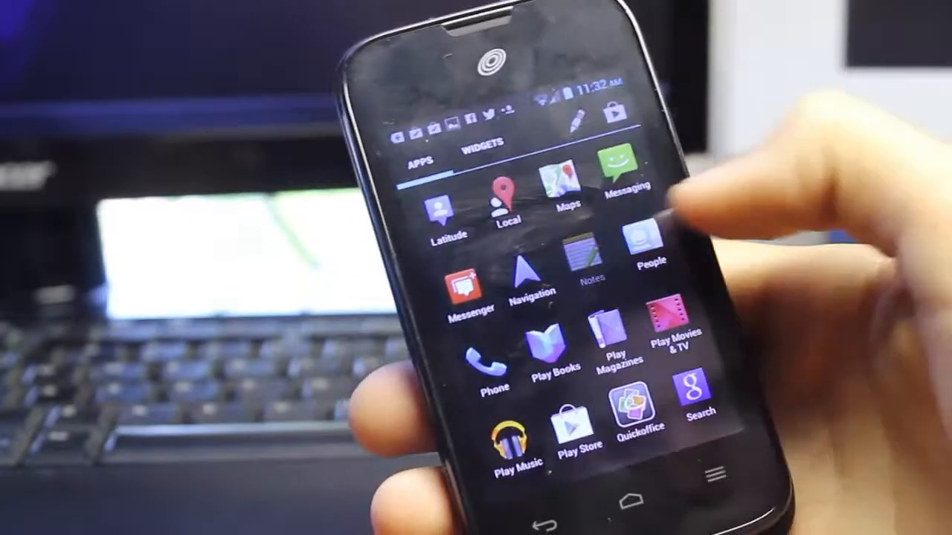